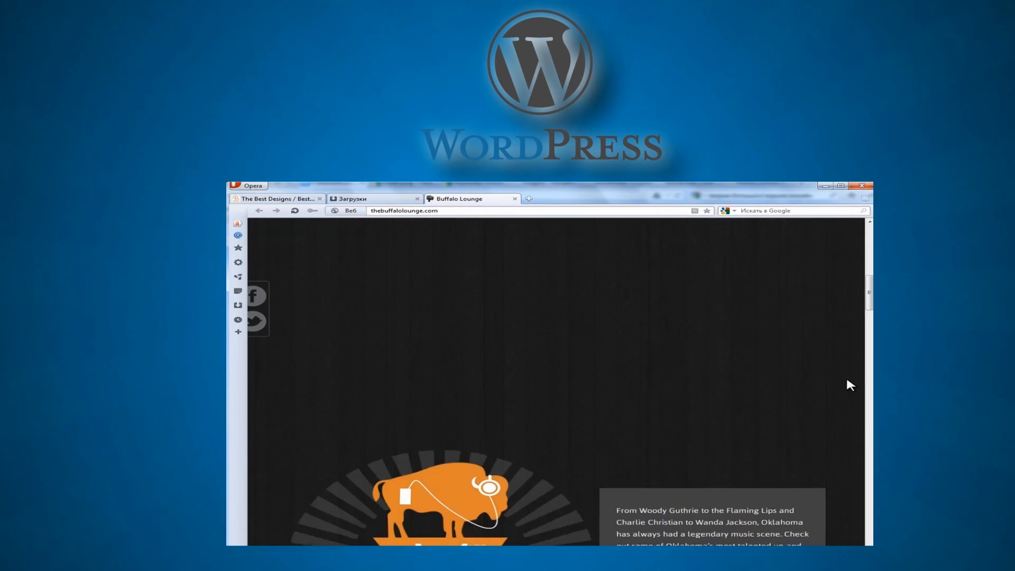
Scroll down the rodesk.nl homepage to the werk section of featured projects.
scroll("down", 3)
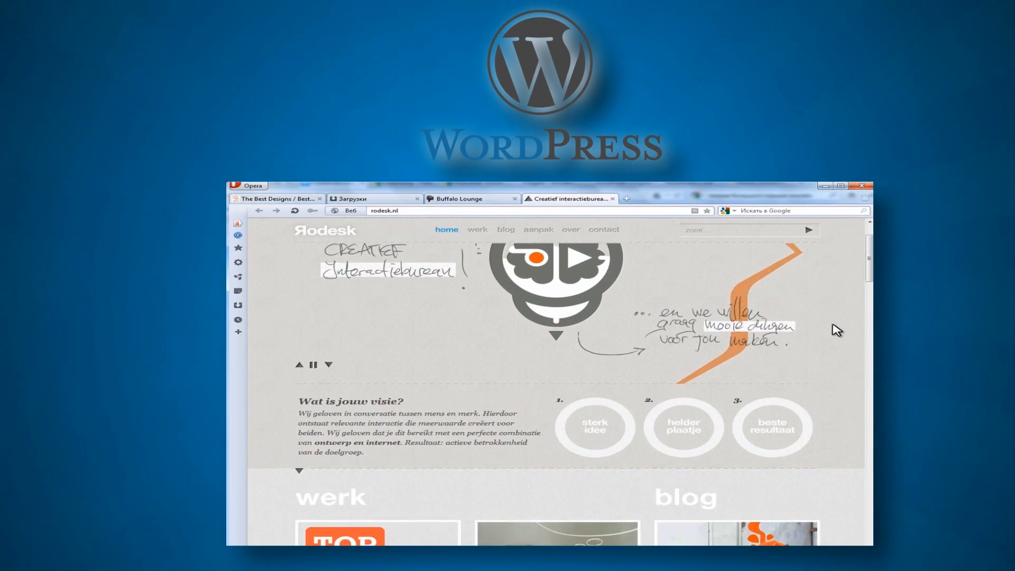
scroll("down", 3)
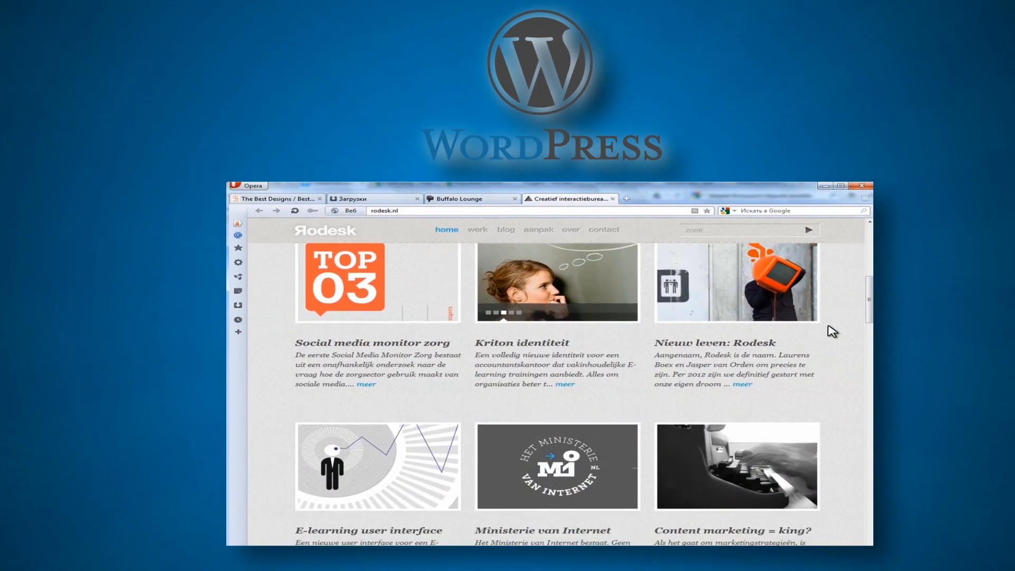
scroll("down", 3)
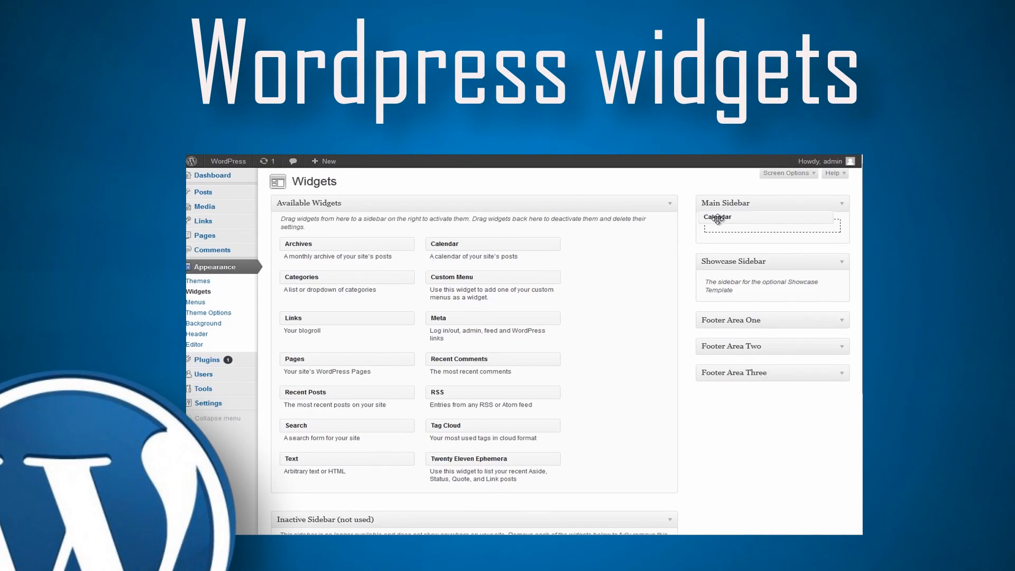
Drag the Categories widget into the Main Sidebar below the Calendar widget.
left_click_drag(330, 278, 710, 310)
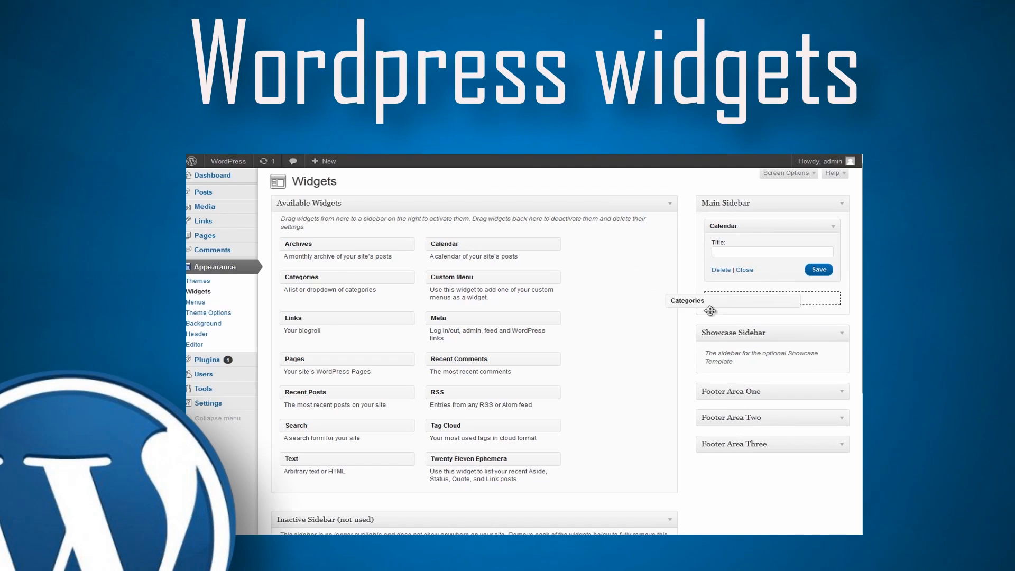